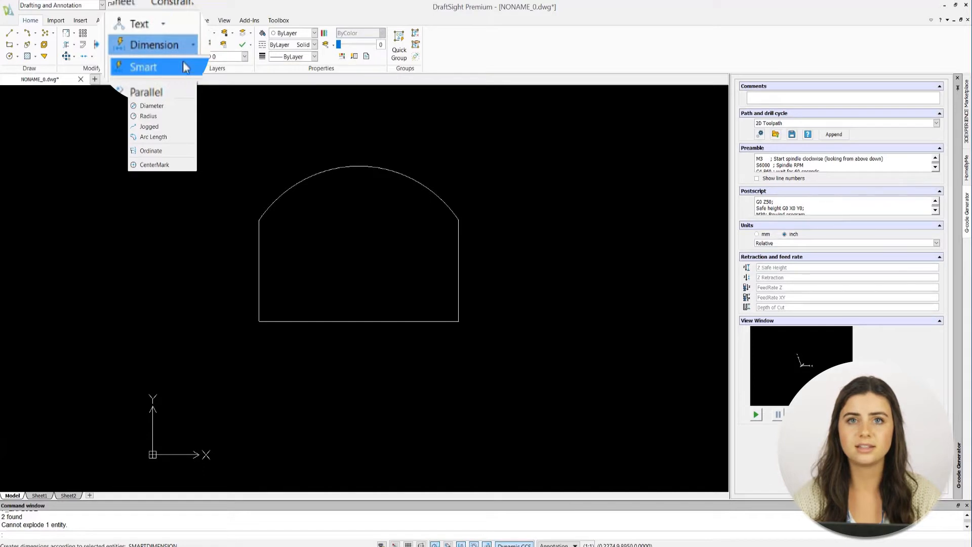
- Add a 2.7406 smart height dimension on the left edge and a Ø6.9640 diameter dimension on the arc
left_click(146, 67)
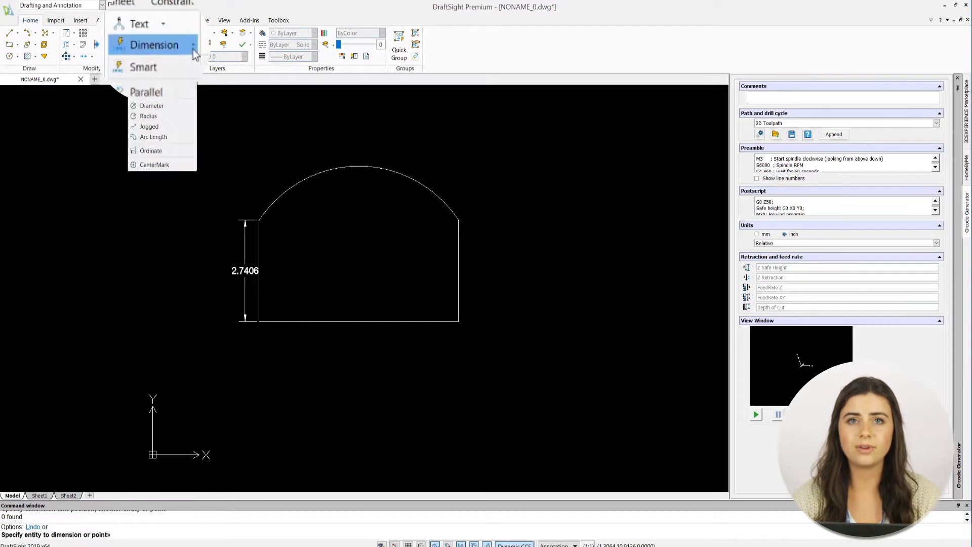
left_click(151, 105)
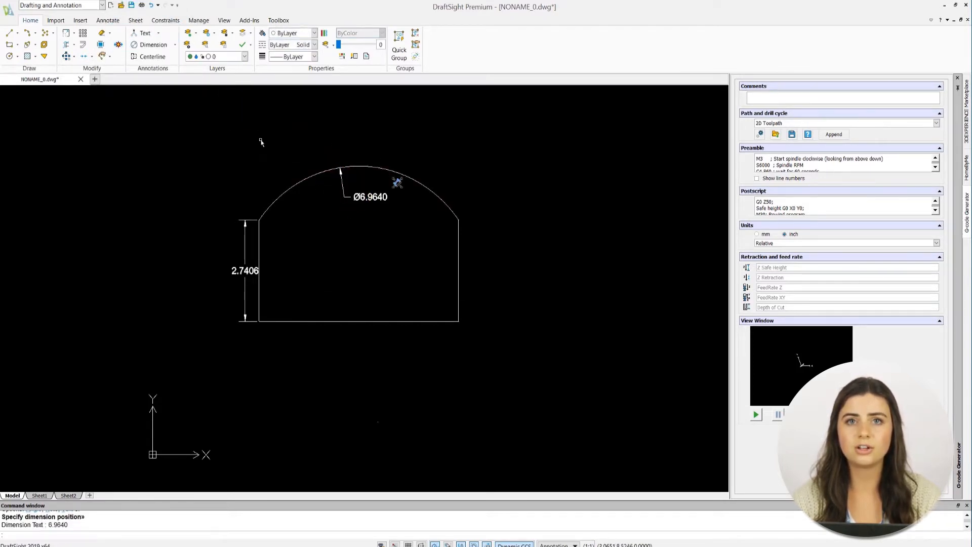
- Place an R3.4820 radius dimension on the arched top
left_click(155, 44)
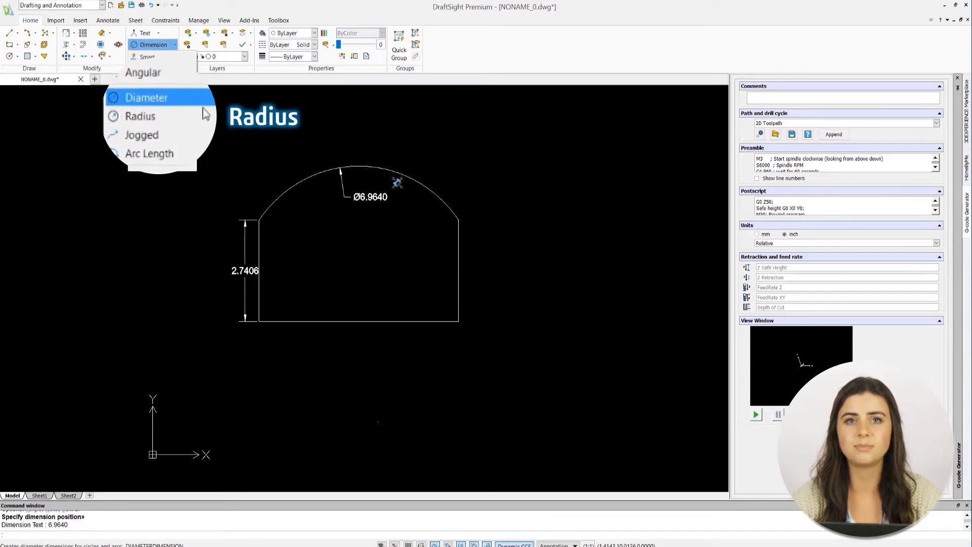
left_click(140, 115)
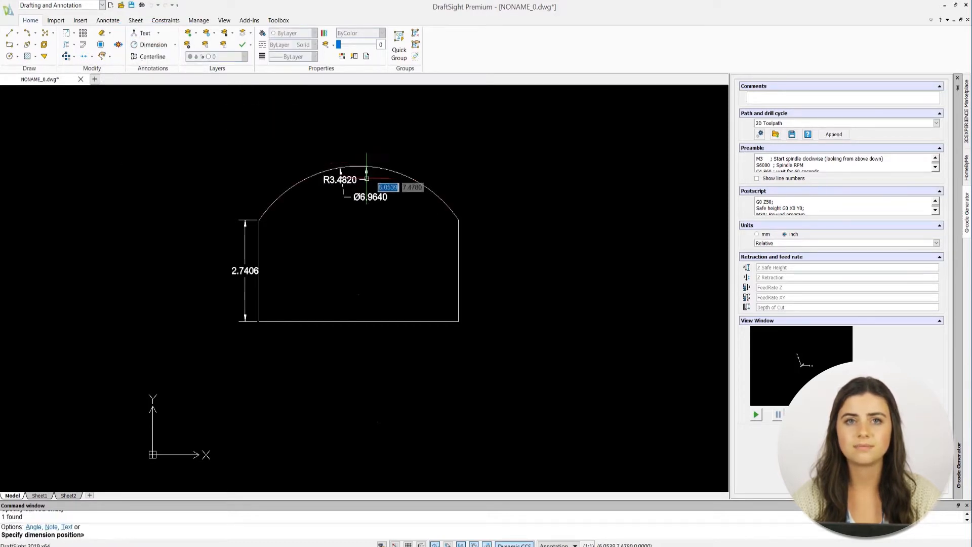
left_click(159, 44)
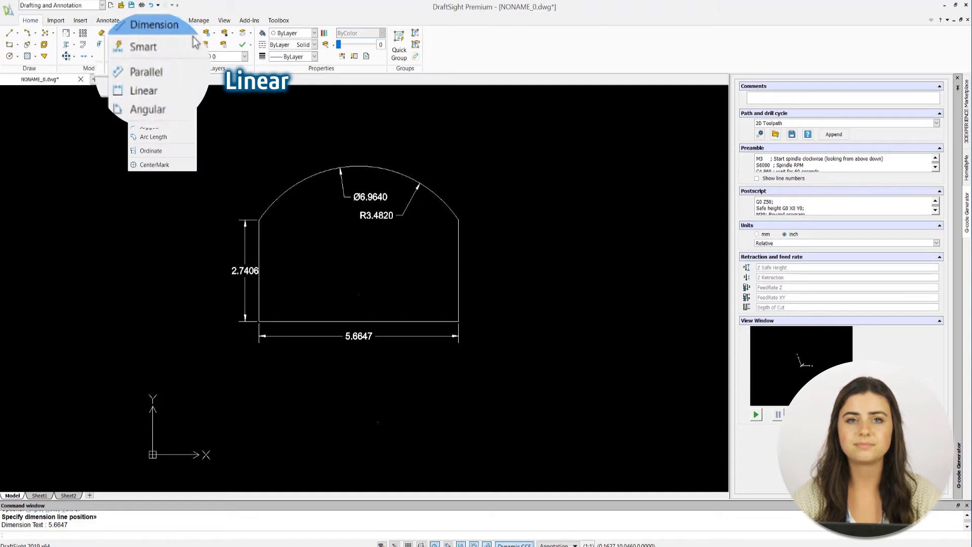
- Dimension the 5.6647 bottom width and start another linear dimension at the lower-right corner
left_click(143, 91)
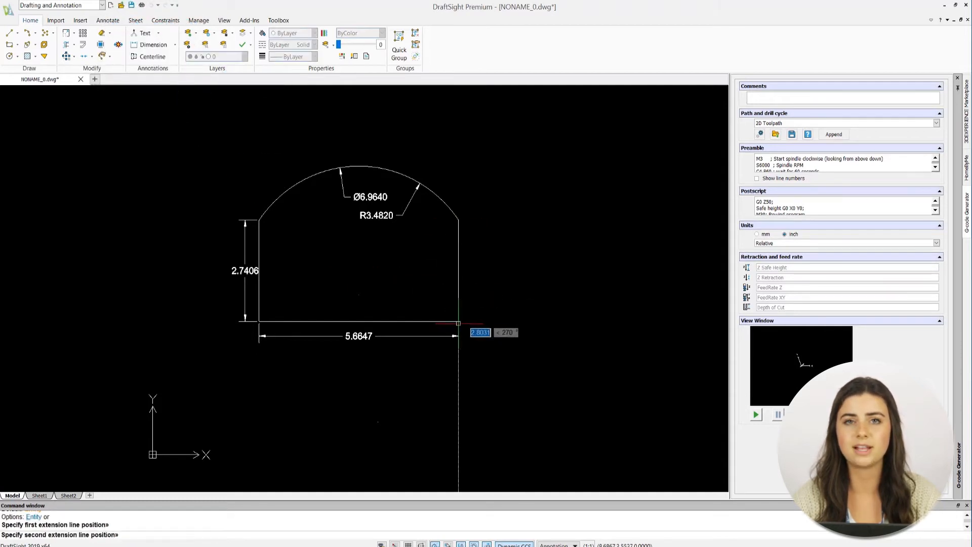